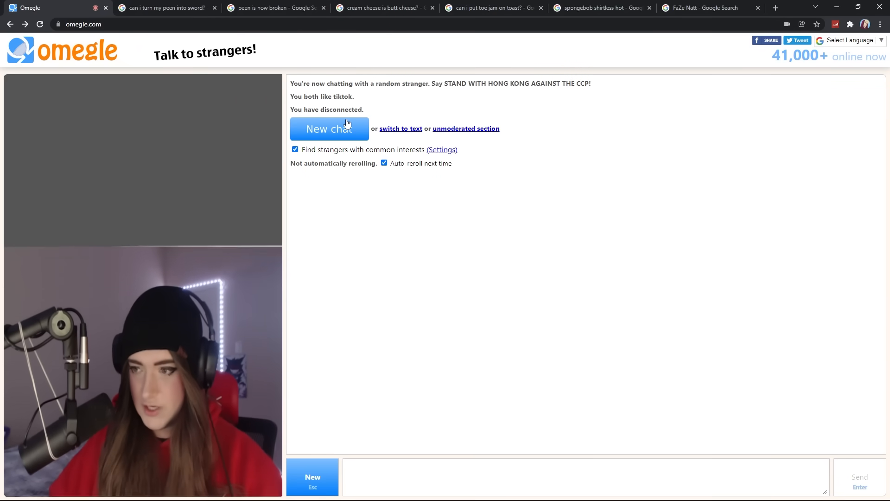
Start a new video chat with a random TikTok-interest stranger, who later disconnects
{"action": "left_click", "coordinate": [329, 128]}
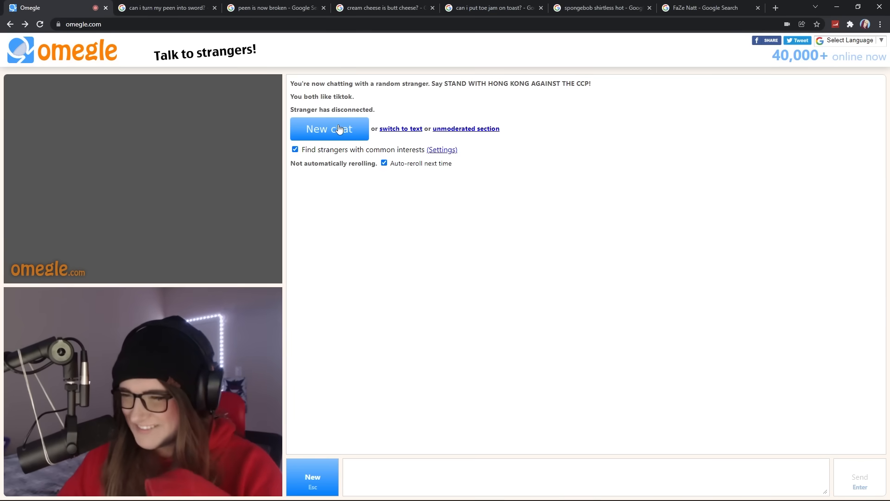
Connect to another random stranger, then disconnect after receiving inappropriate messages
{"action": "left_click", "coordinate": [329, 128]}
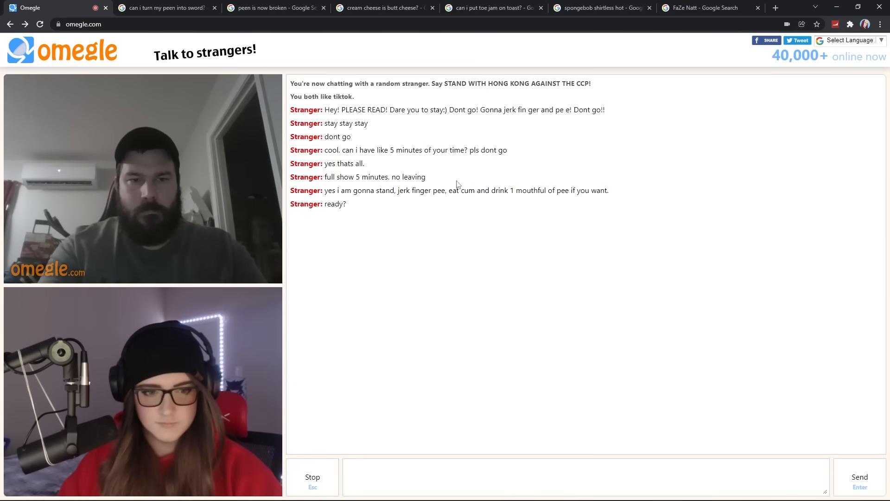
{"action": "left_click", "coordinate": [312, 477]}
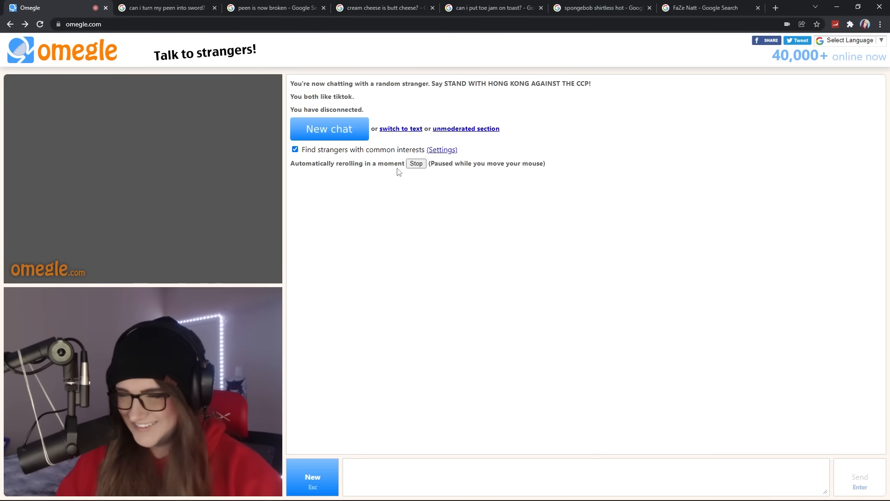
Start a new chat and get connected to a stranger sharing the YouTube interest
{"action": "left_click", "coordinate": [416, 164]}
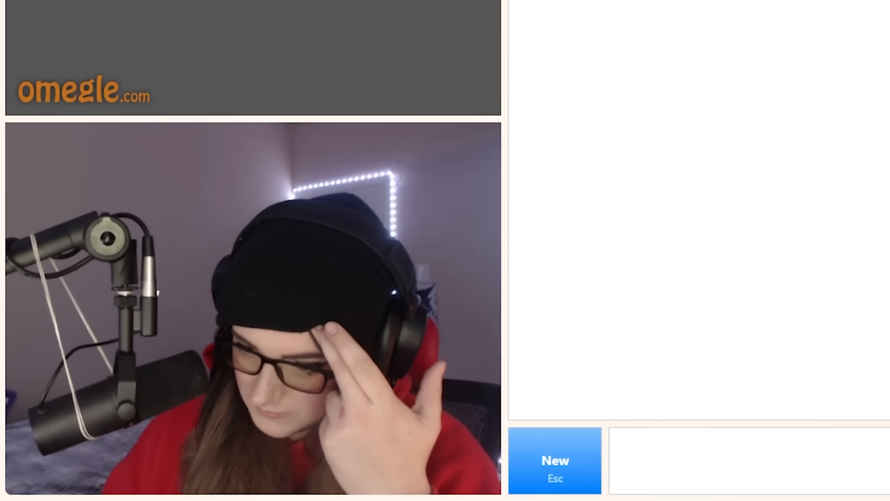
{"action": "left_click", "coordinate": [554, 461]}
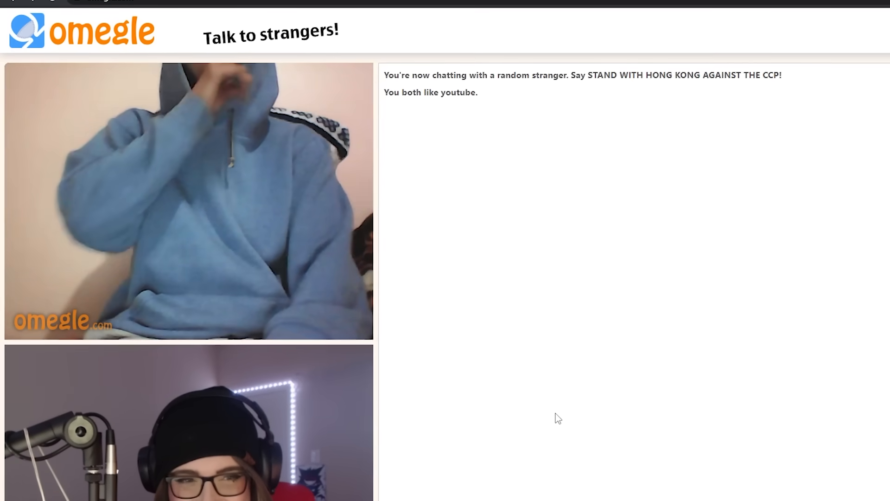
Skip to the next TikTok-interest stranger's video chat
{"action": "scroll", "scroll_direction": "down", "scroll_amount": 3}
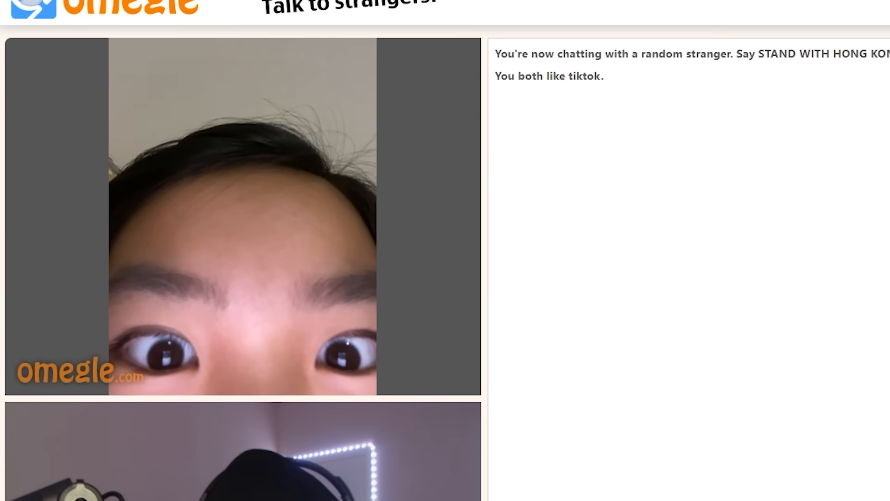
Disconnect from the current TikTok-matched stranger, leaving the feed empty
{"action": "scroll", "scroll_direction": "down", "scroll_amount": 3}
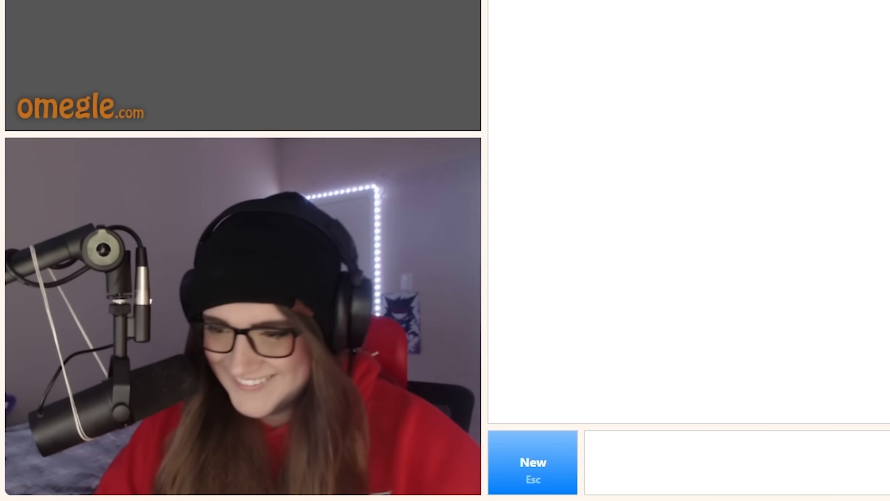
Reroll to a new TikTok-interest stranger whose video shows a frog image
{"action": "left_click", "coordinate": [532, 462]}
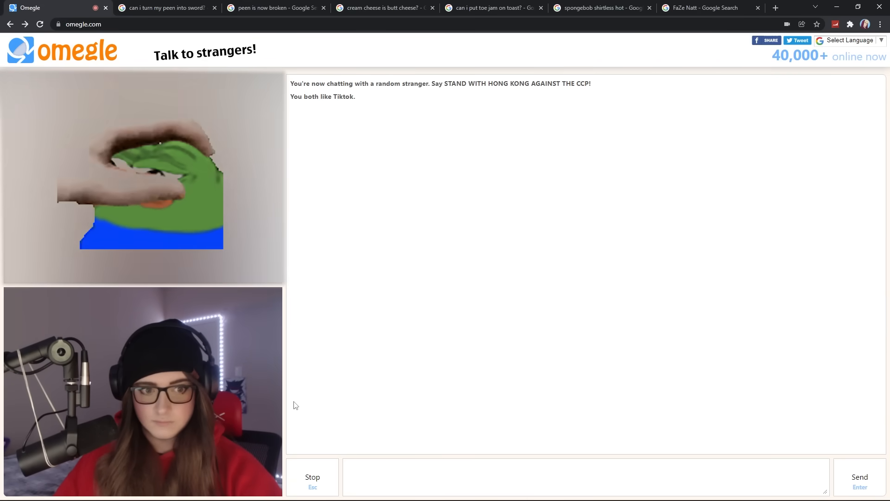
{"action": "mouse_move", "coordinate": [287, 419]}
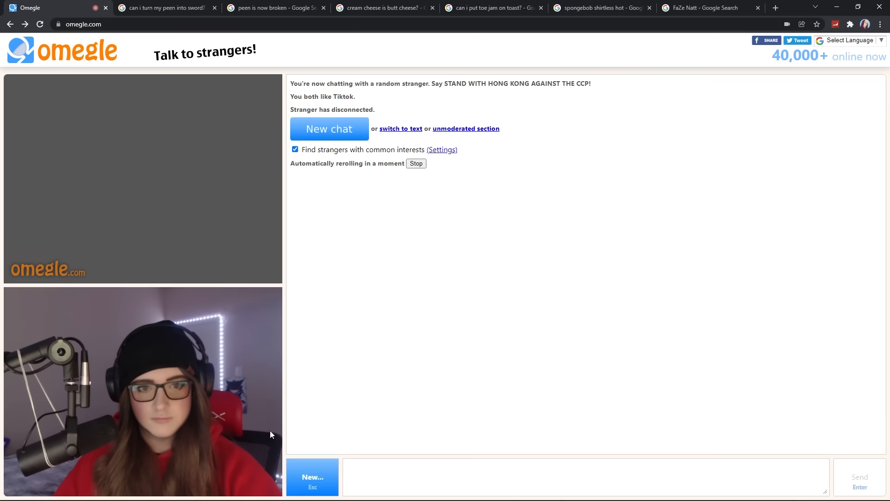
Stop the automatic rerolling so no new stranger is matched yet
{"action": "left_click", "coordinate": [416, 163]}
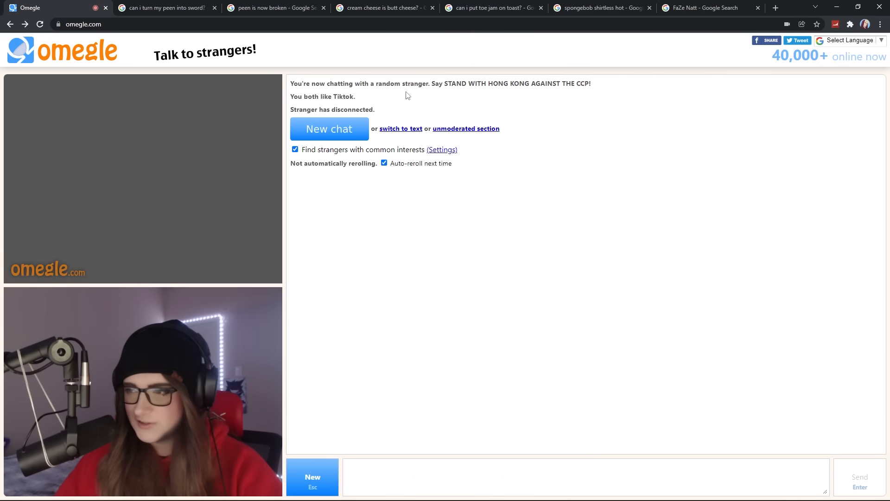
{"action": "left_click", "coordinate": [328, 128]}
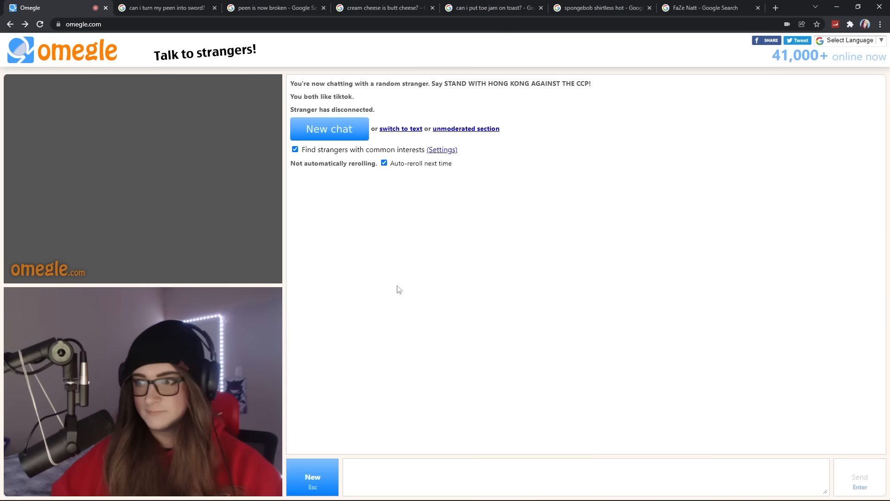
Start a new video chat with another random TikTok-interest stranger
{"action": "left_click", "coordinate": [329, 129]}
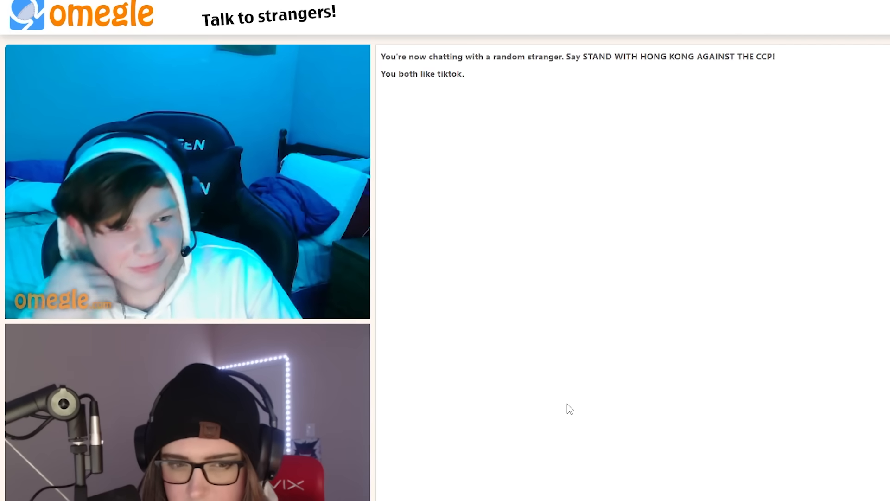
{"action": "scroll", "scroll_direction": "down", "scroll_amount": 3}
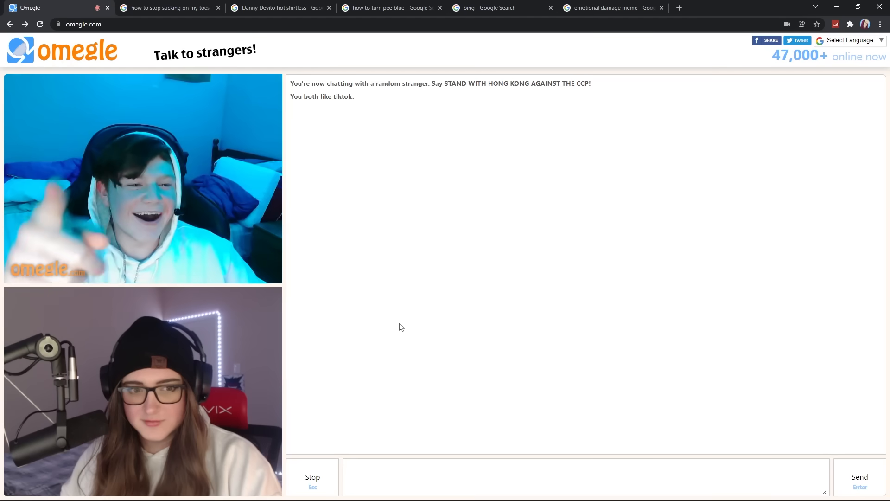
{"action": "mouse_move", "coordinate": [397, 328]}
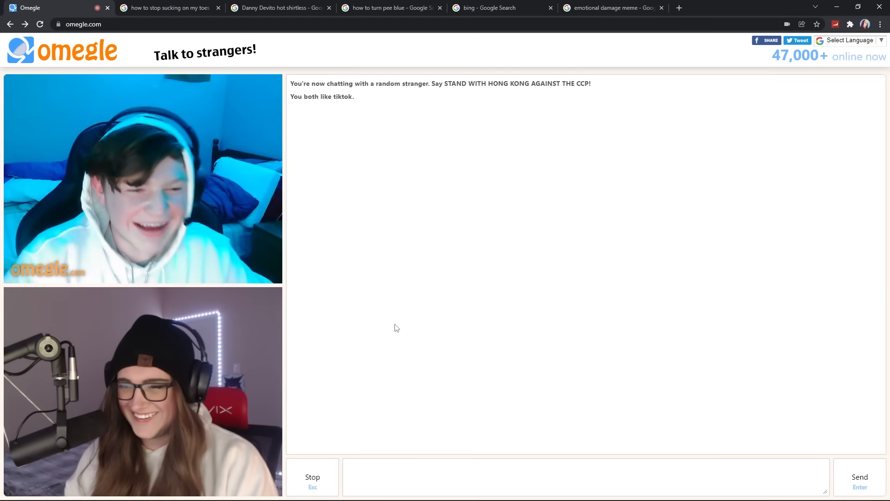
{"action": "scroll", "scroll_direction": "down", "scroll_amount": 3}
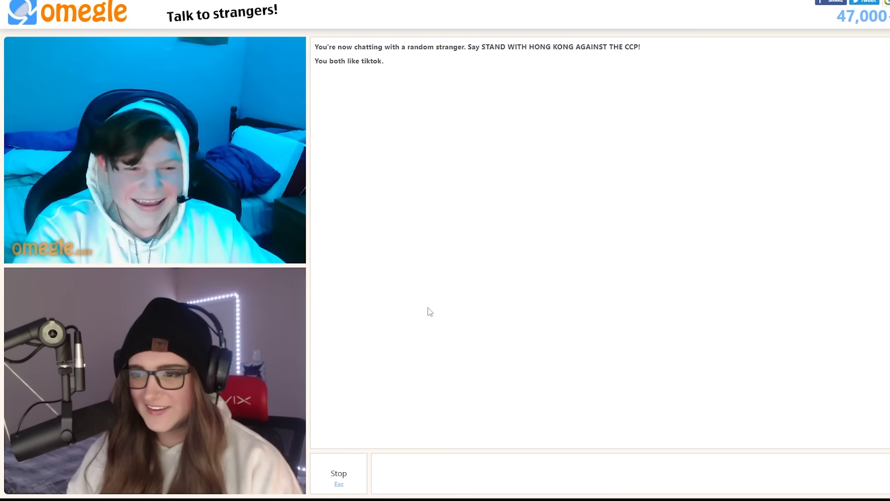